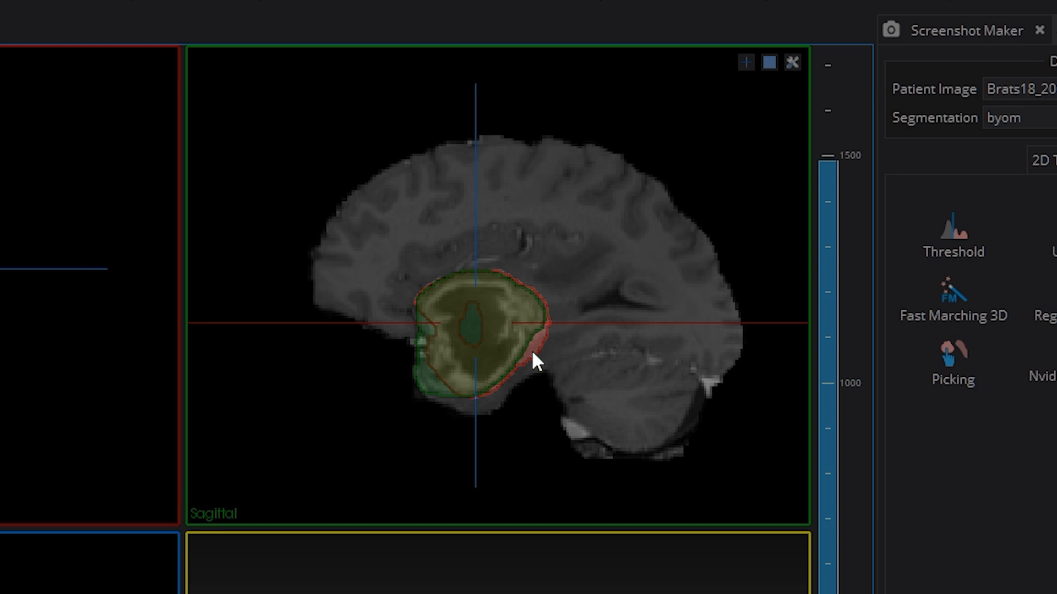
mouse_move(488, 282)
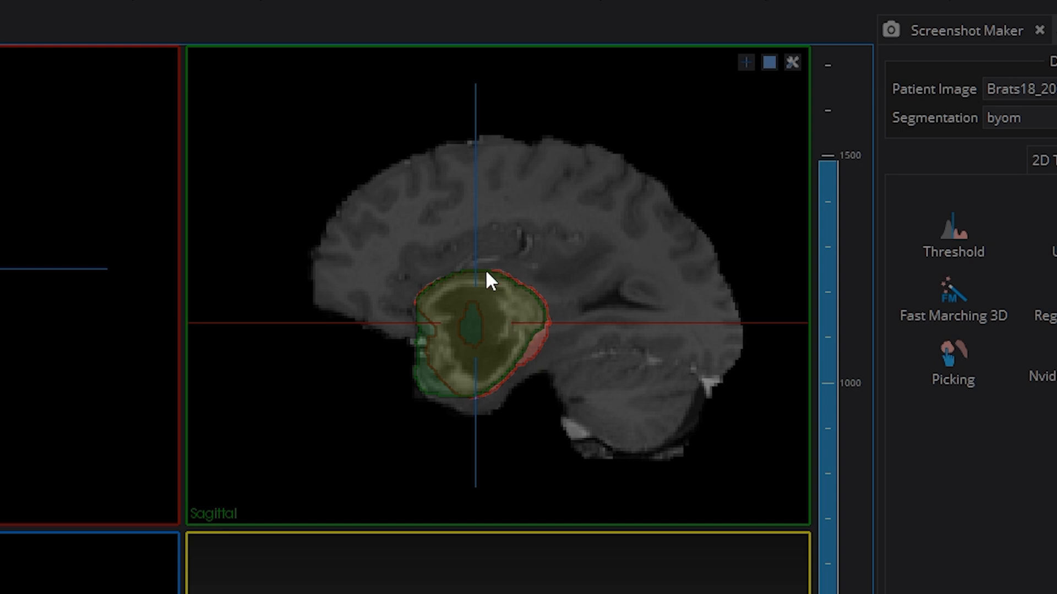